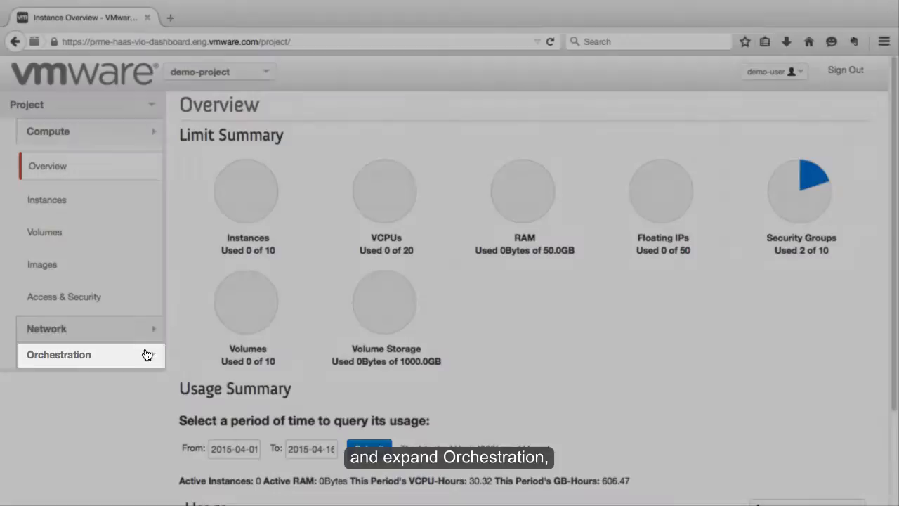
# From Orchestration > Stacks, start a new stack and show the Template Source choices.
pyautogui.click(59, 354)
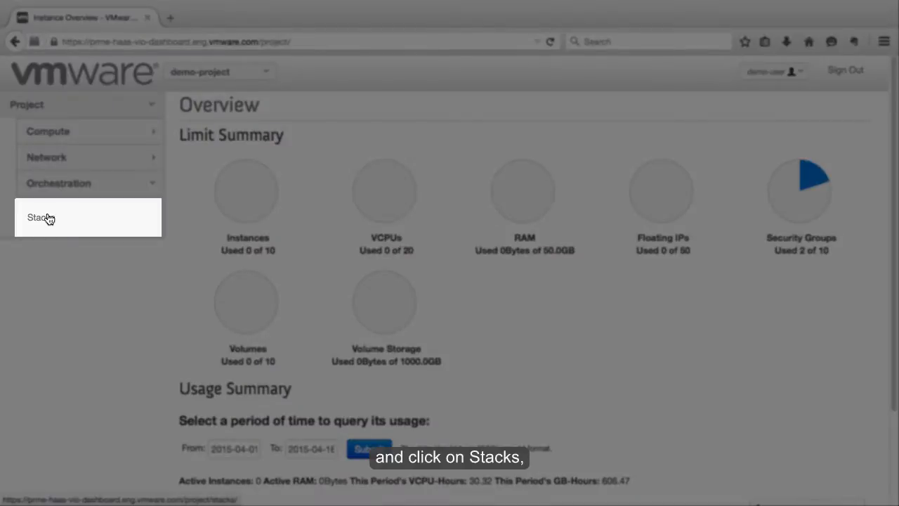
pyautogui.click(40, 217)
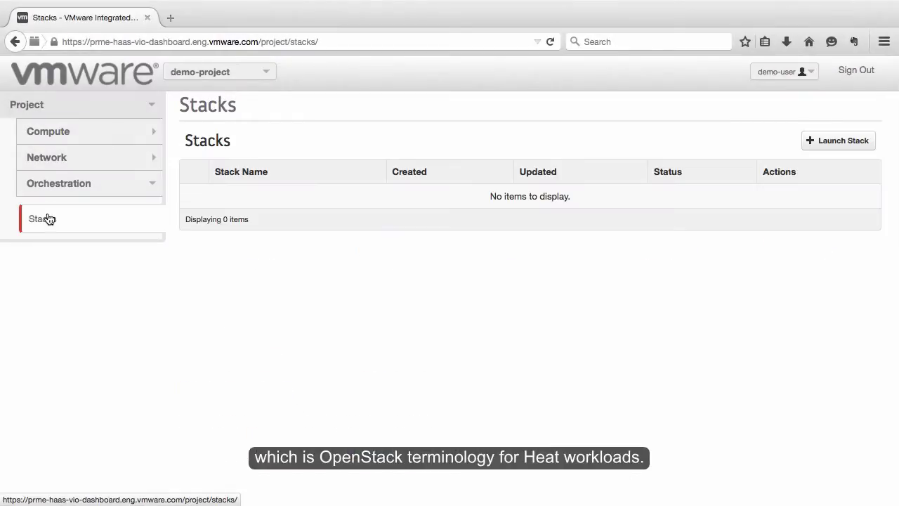
pyautogui.moveTo(337, 298)
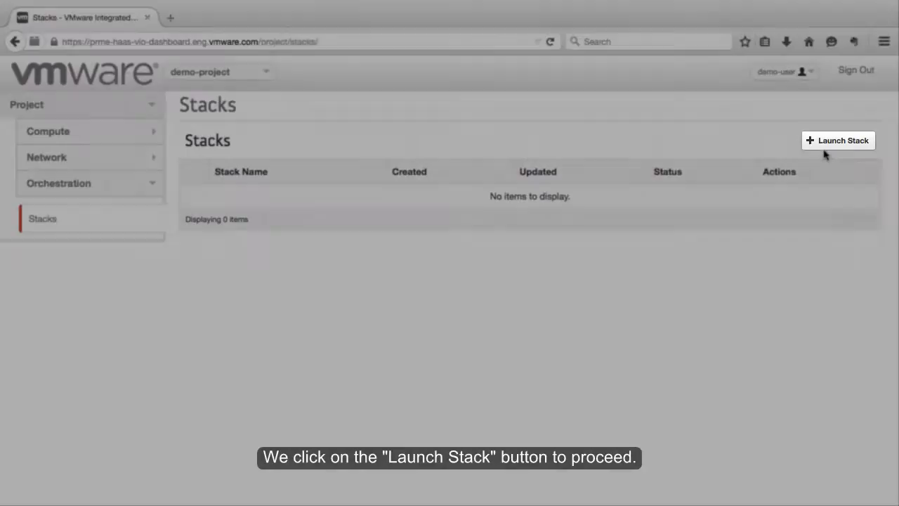
pyautogui.click(837, 140)
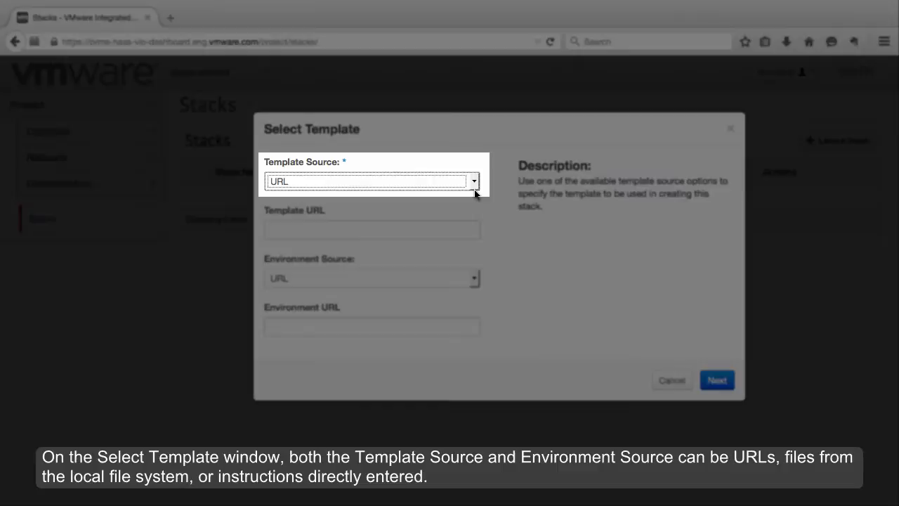
pyautogui.click(474, 181)
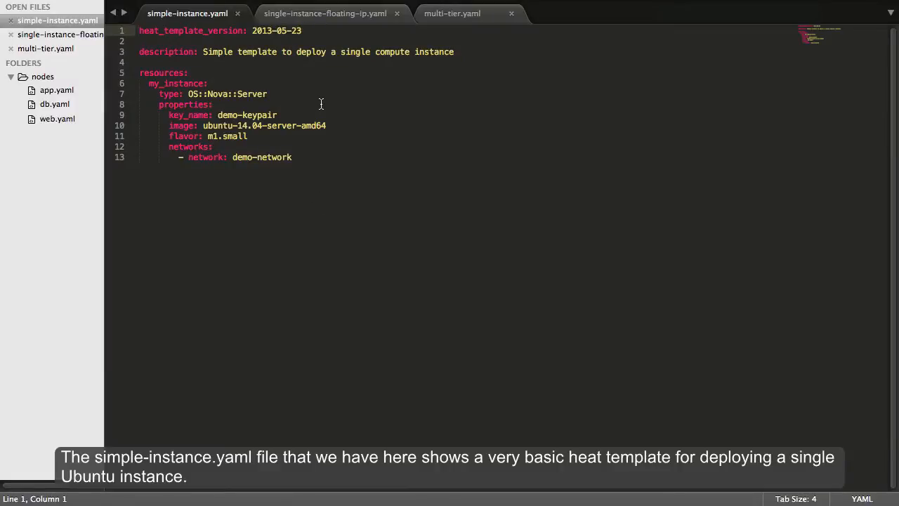
pyautogui.moveTo(292, 87)
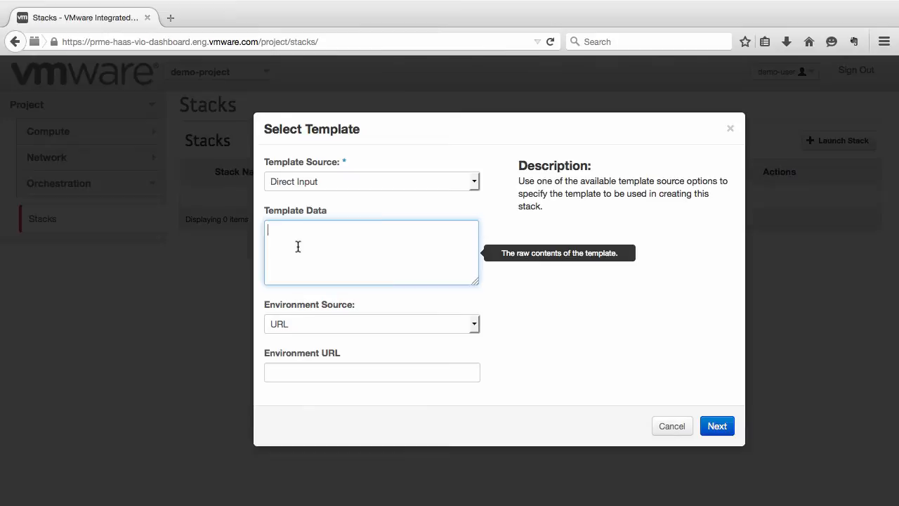
# Paste the template, name the stack simple-instance, enter the user password and launch it.
pyautogui.click(717, 425)
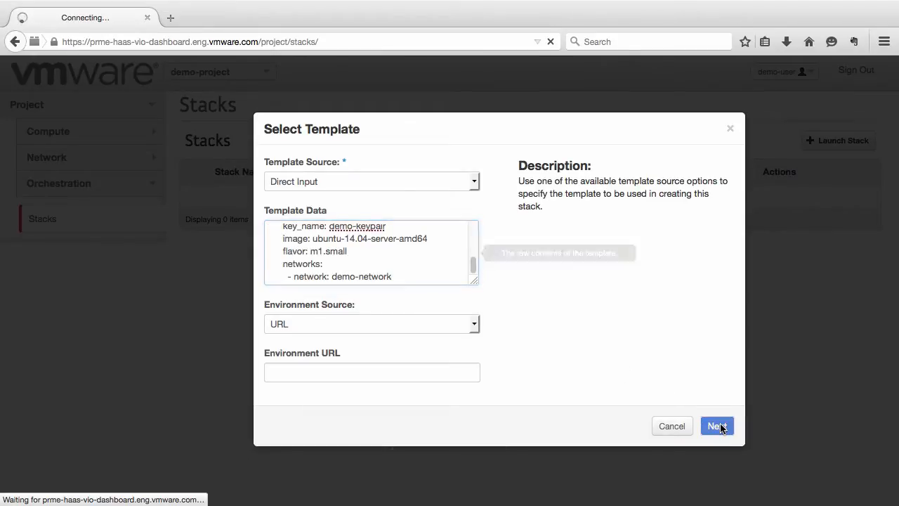
pyautogui.click(716, 426)
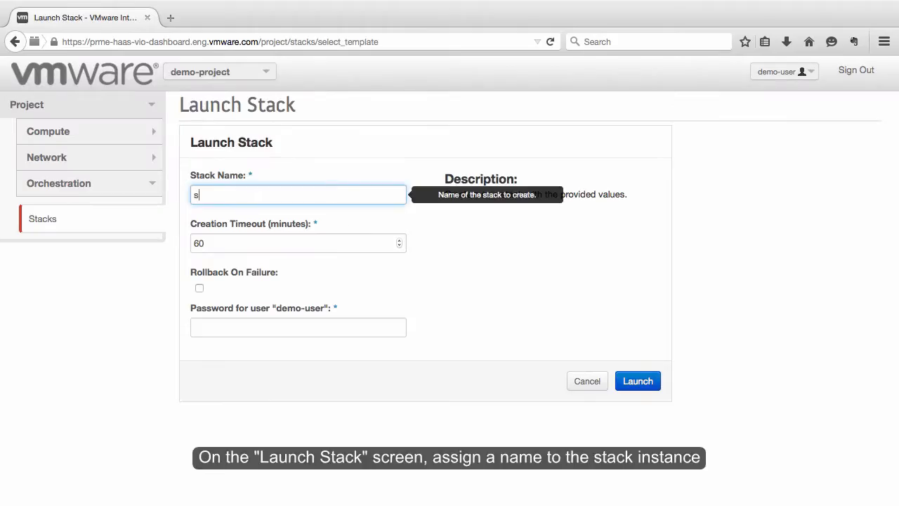
pyautogui.write('imple-i')
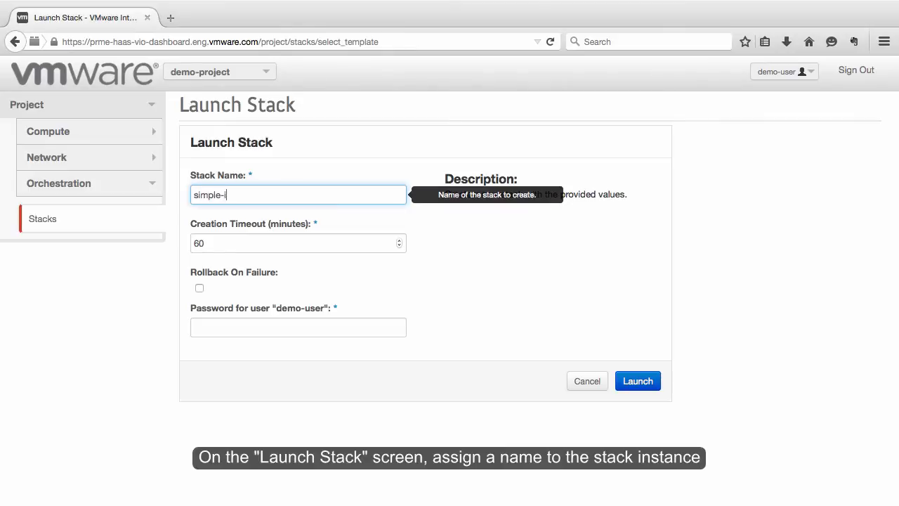
pyautogui.click(298, 326)
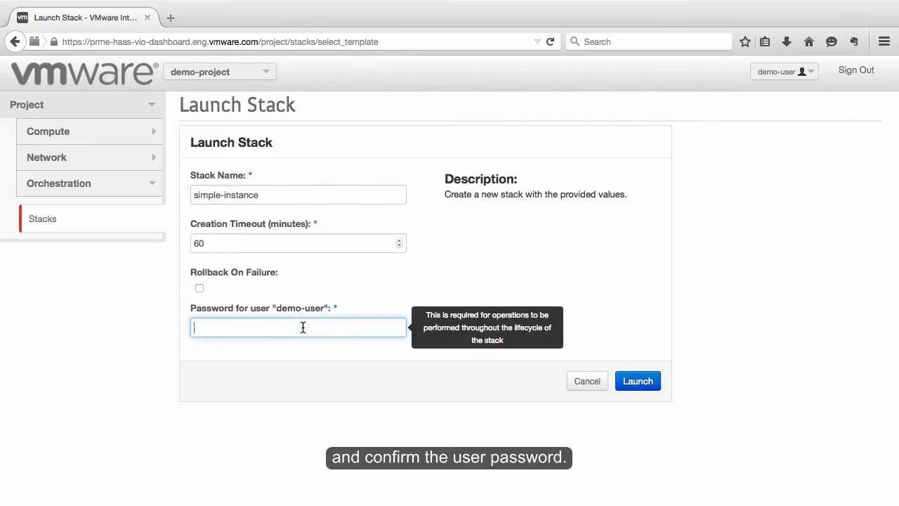
pyautogui.write('password')
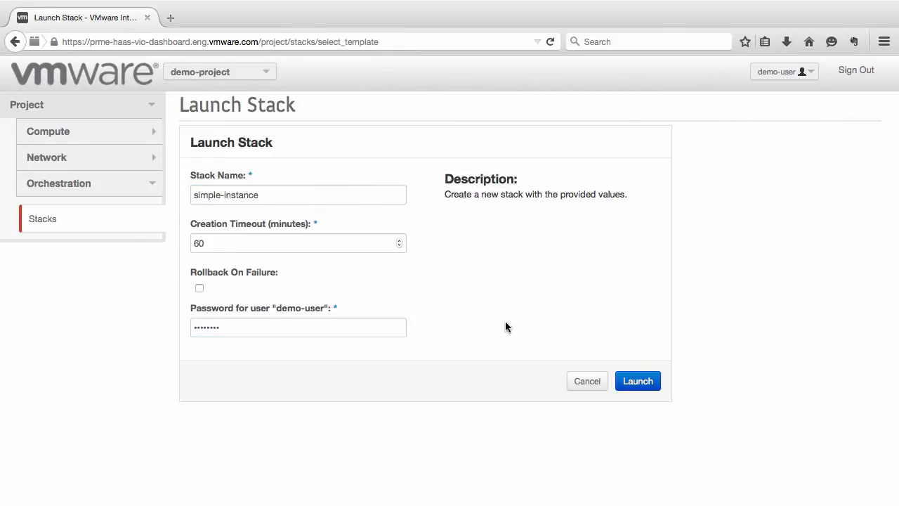
pyautogui.click(638, 379)
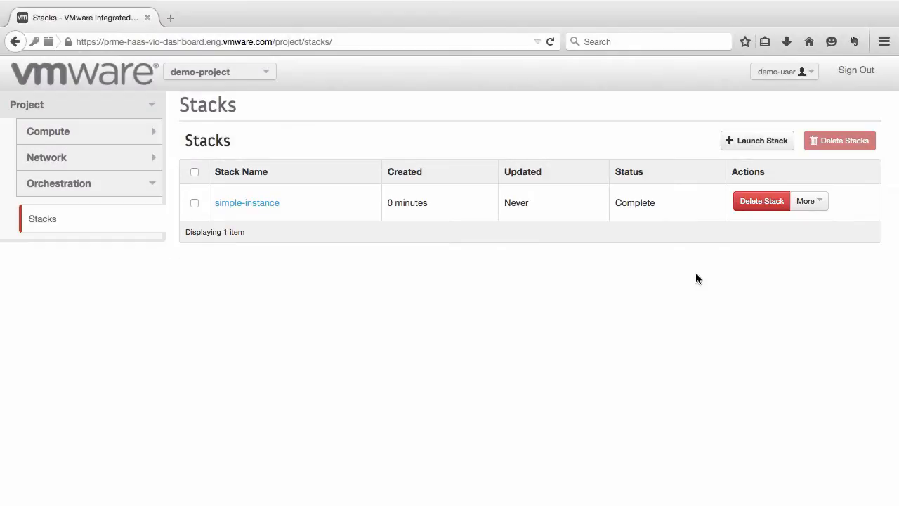
pyautogui.moveTo(248, 202)
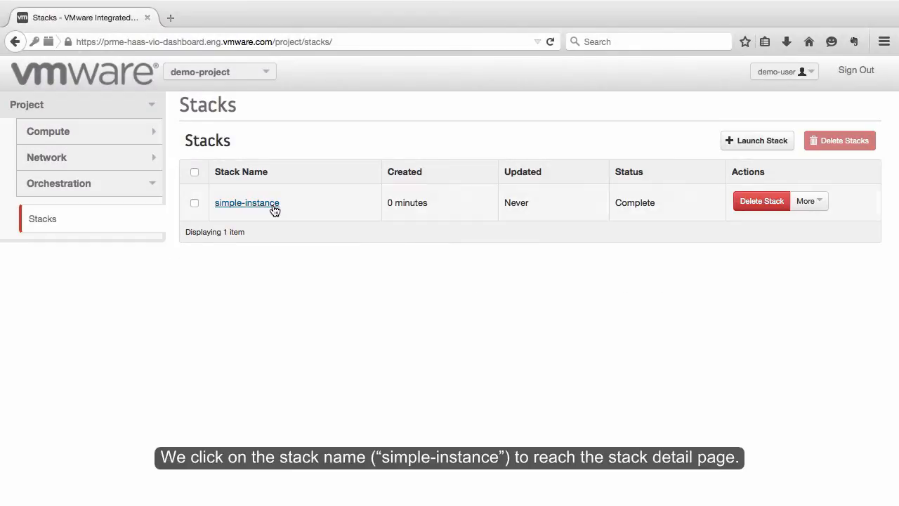
# View the simple-instance stack's topology and overview details.
pyautogui.click(247, 202)
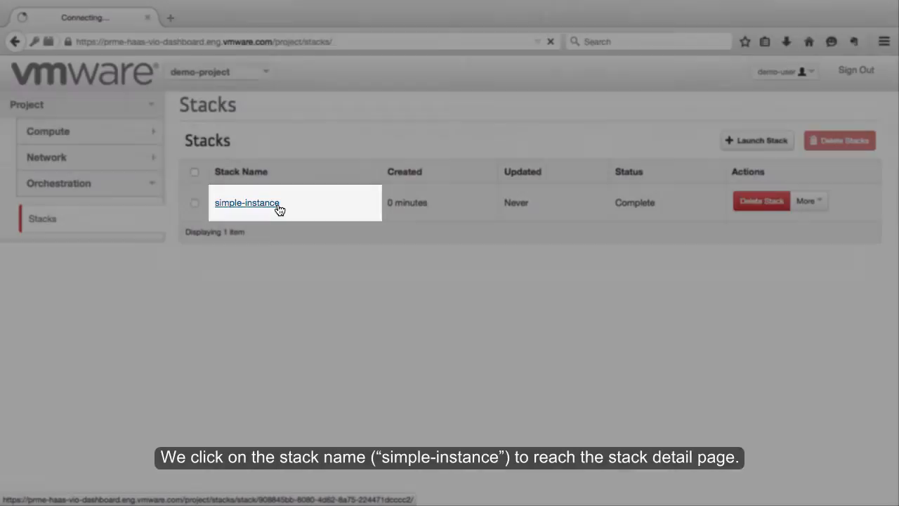
pyautogui.click(247, 202)
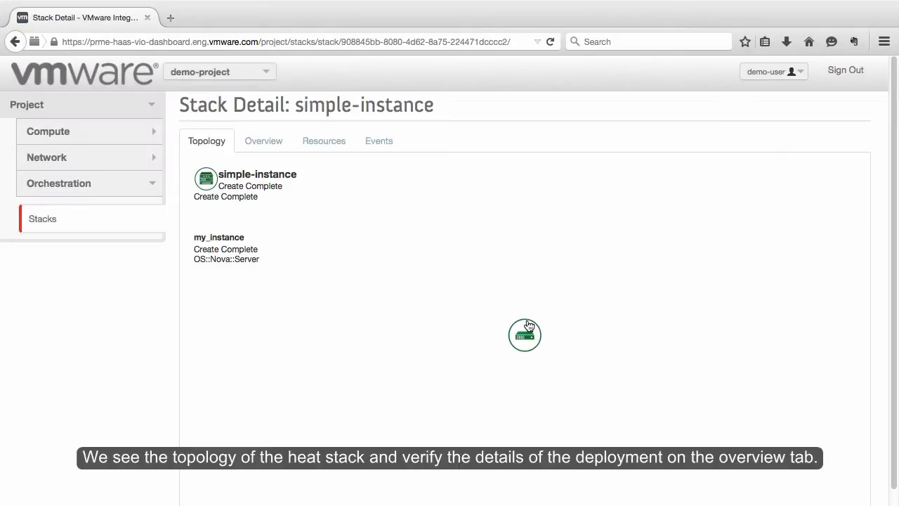
pyautogui.moveTo(528, 334)
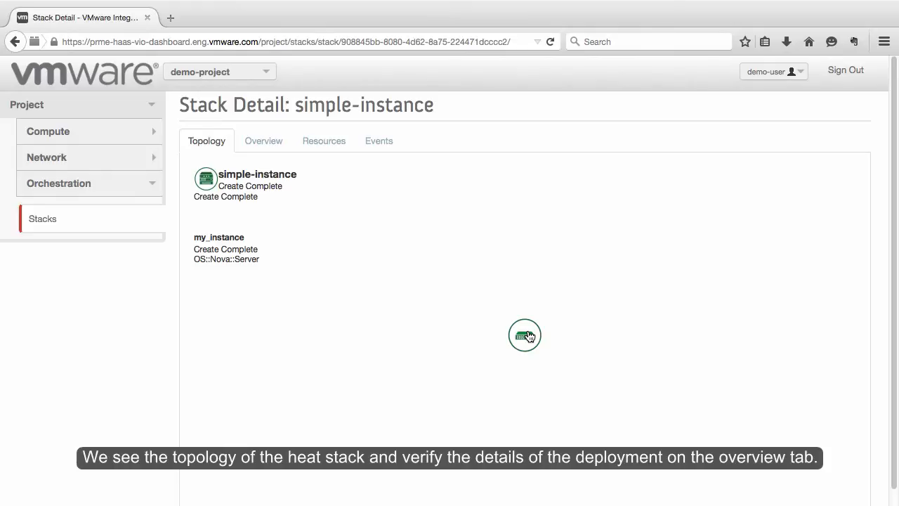
pyautogui.click(264, 140)
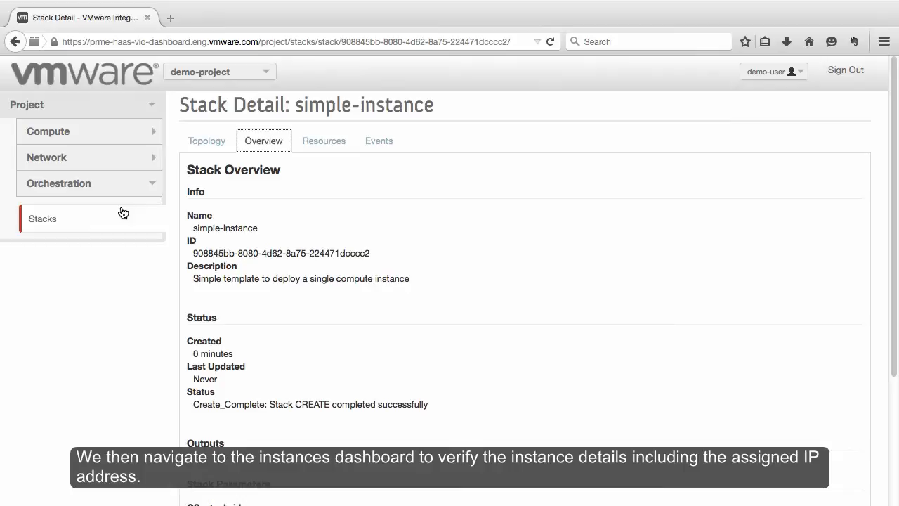
# Check the stack's server in Compute > Instances, then return to the Stacks list.
pyautogui.click(48, 132)
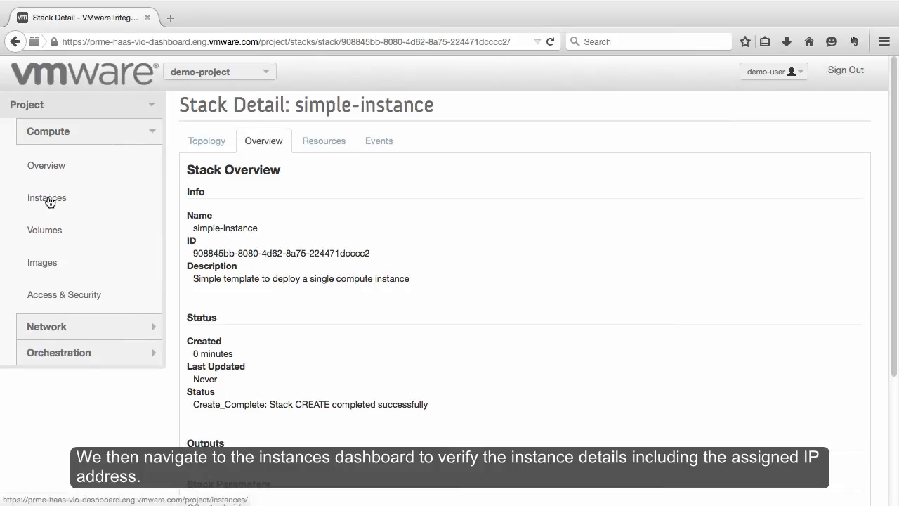
pyautogui.click(48, 200)
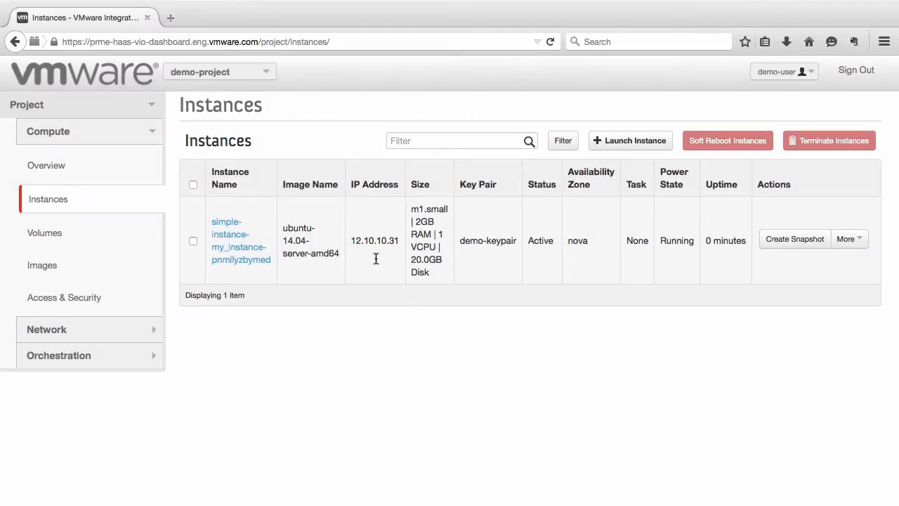
pyautogui.click(59, 182)
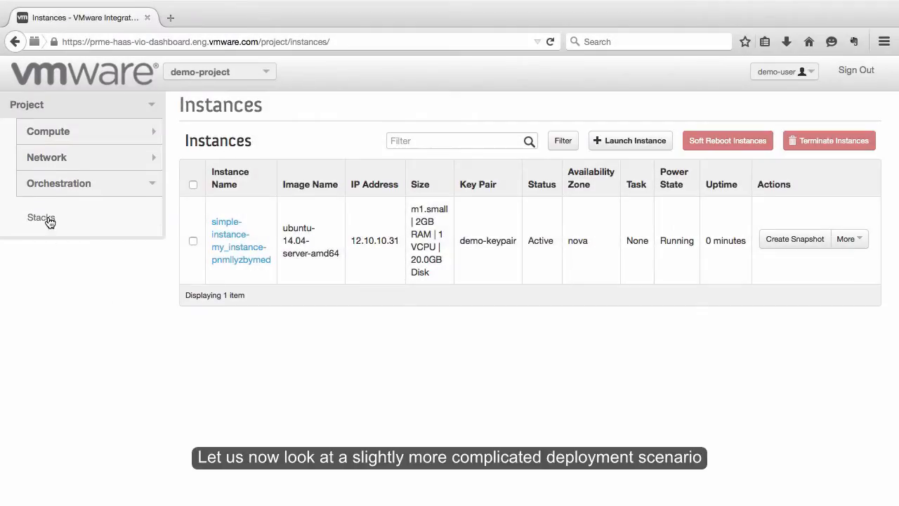
pyautogui.click(41, 217)
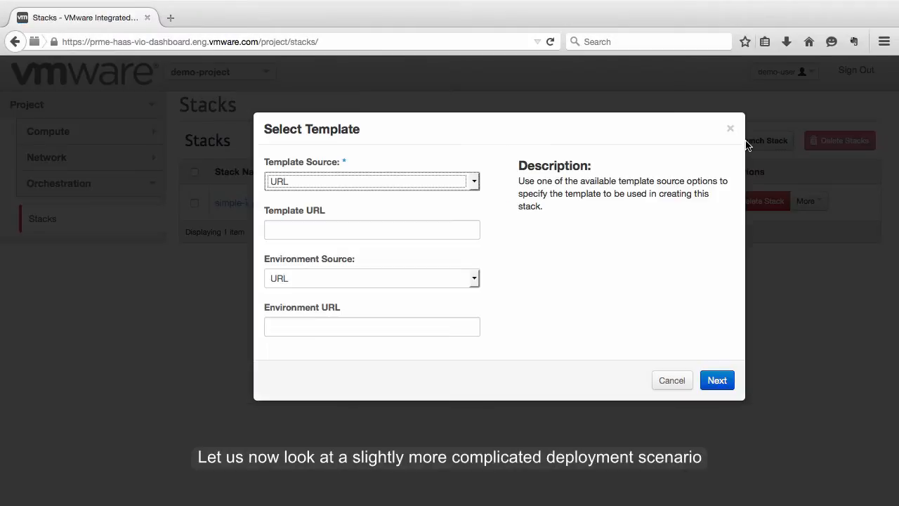
# Review single-instance-floating-ip.yaml and copy its entire contents.
pyautogui.click(371, 181)
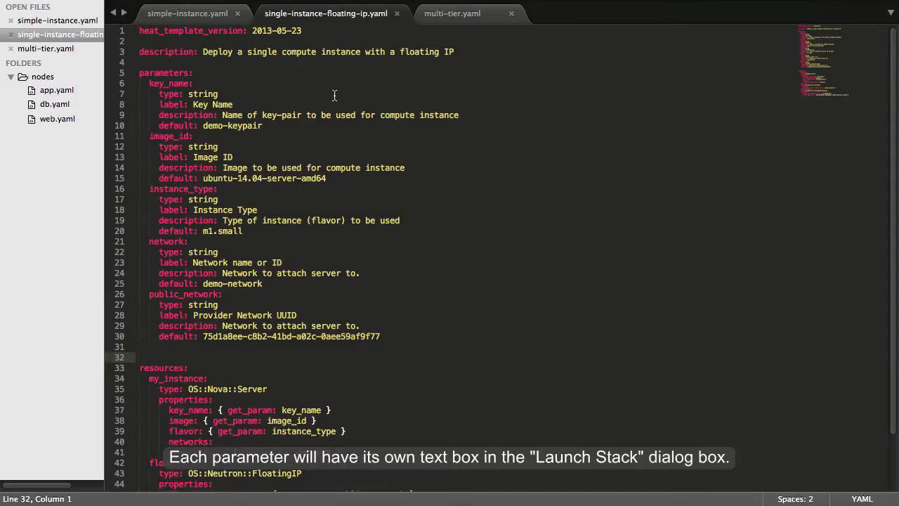
pyautogui.moveTo(427, 143)
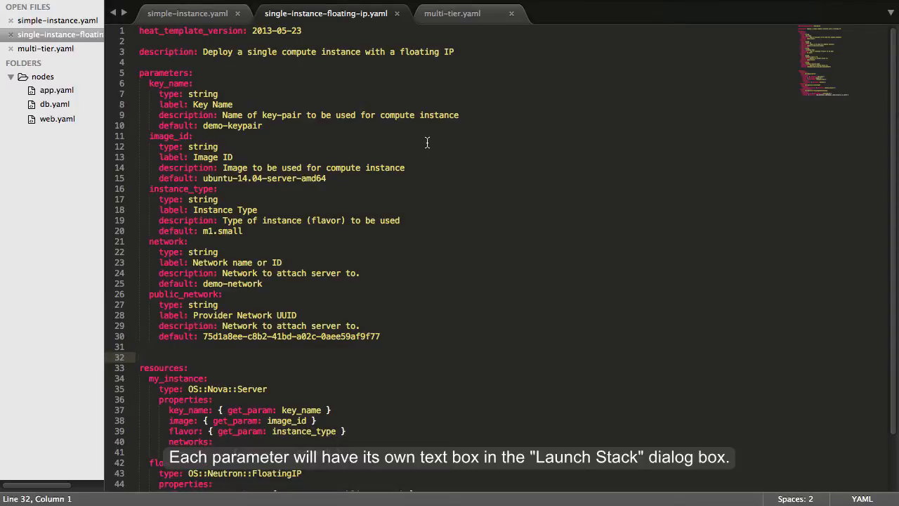
pyautogui.scroll(-3)
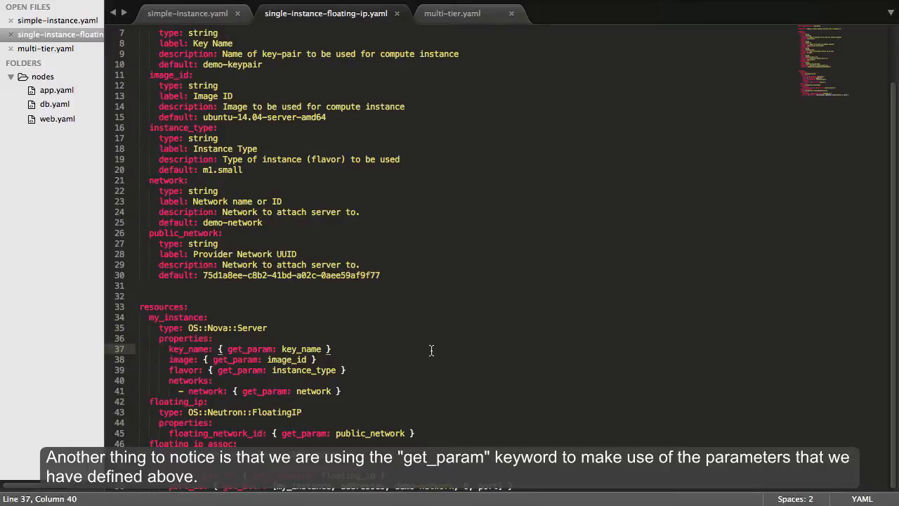
pyautogui.press('ctrl+a')
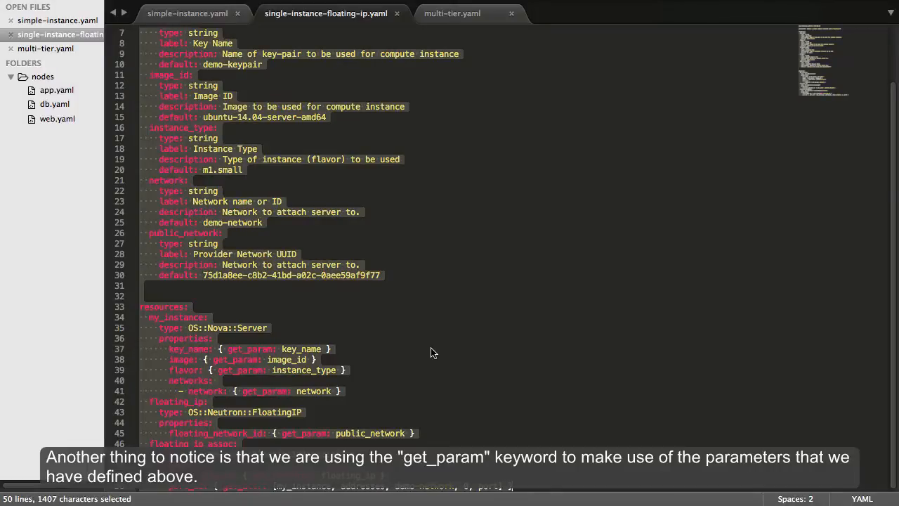
pyautogui.press('ctrl+c')
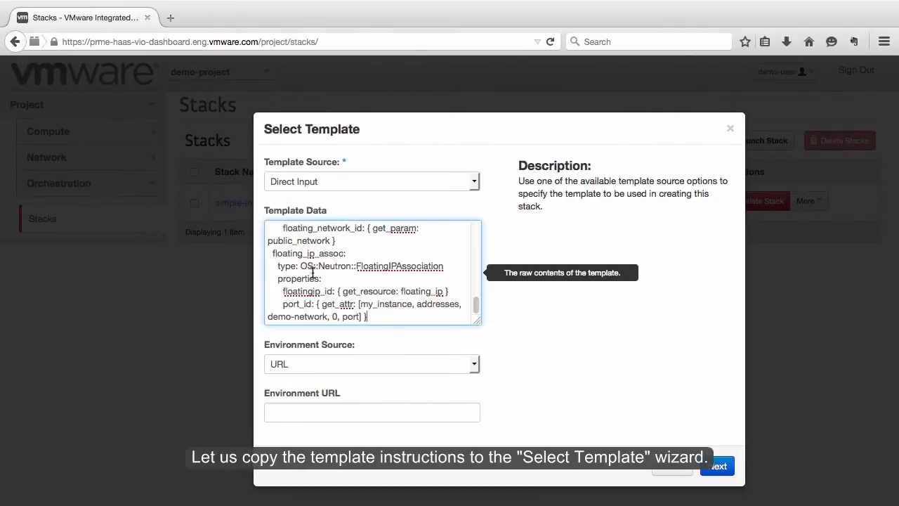
# Name the stack simple-instance-float and enter the password, keeping default parameters.
pyautogui.click(716, 467)
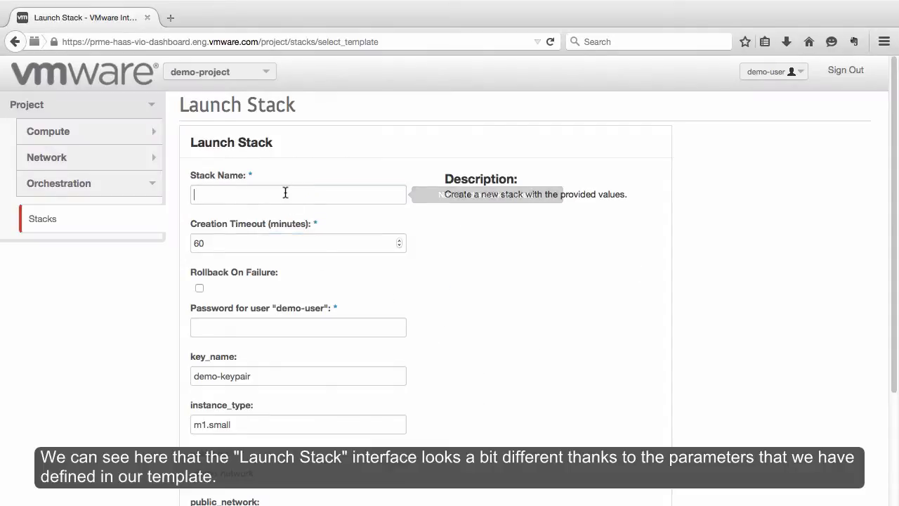
pyautogui.write('simple-')
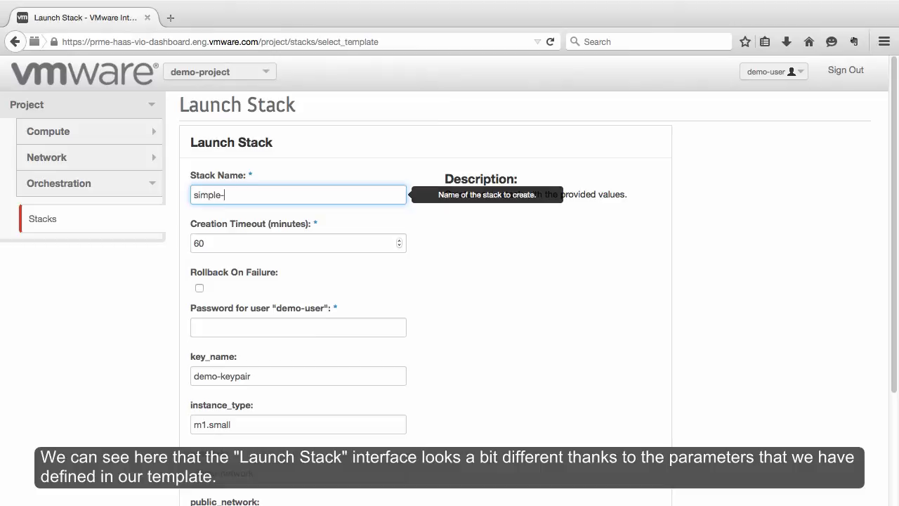
pyautogui.write('instance-float')
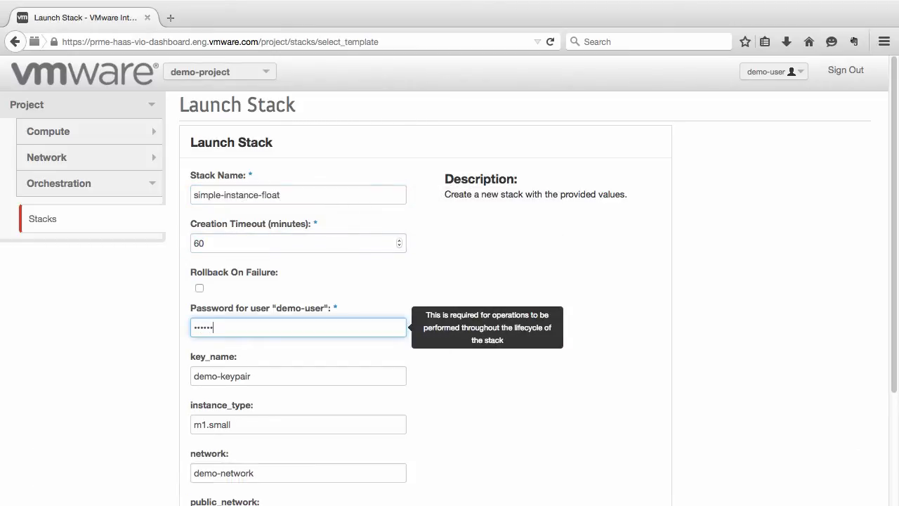
pyautogui.write('••')
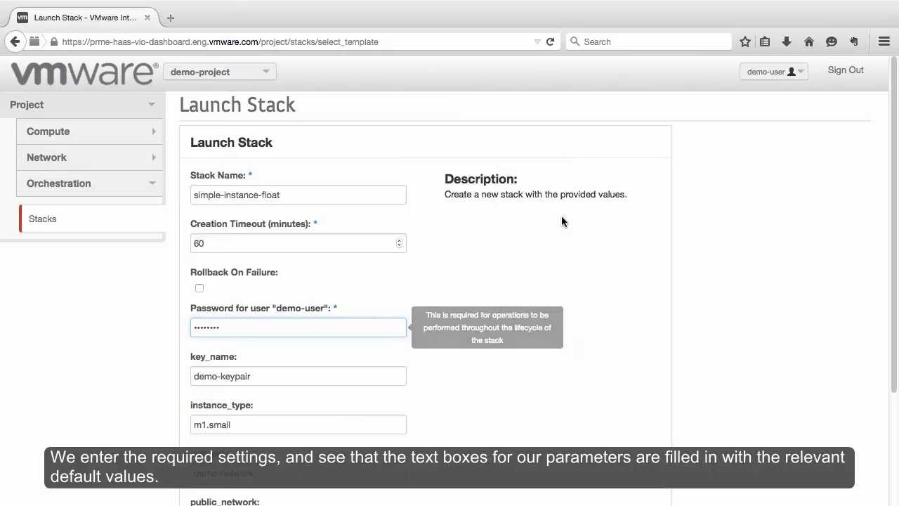
pyautogui.scroll(-3)
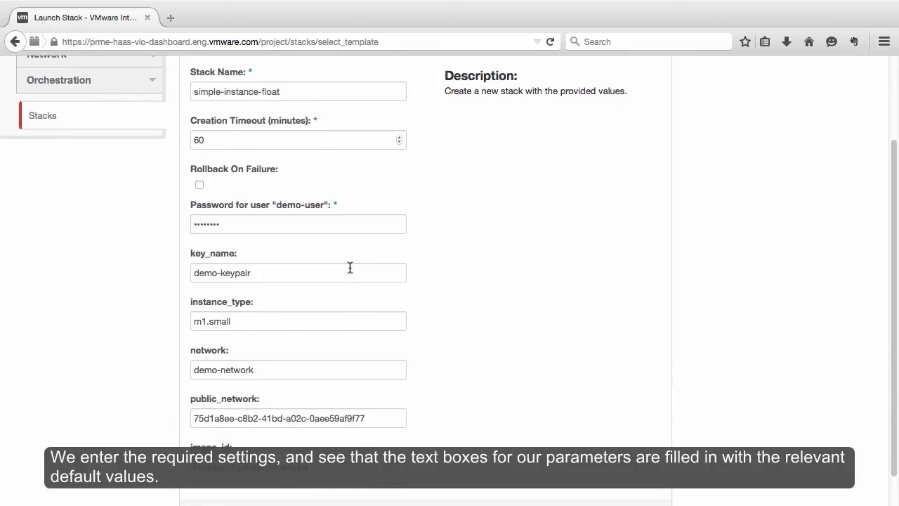
pyautogui.moveTo(484, 356)
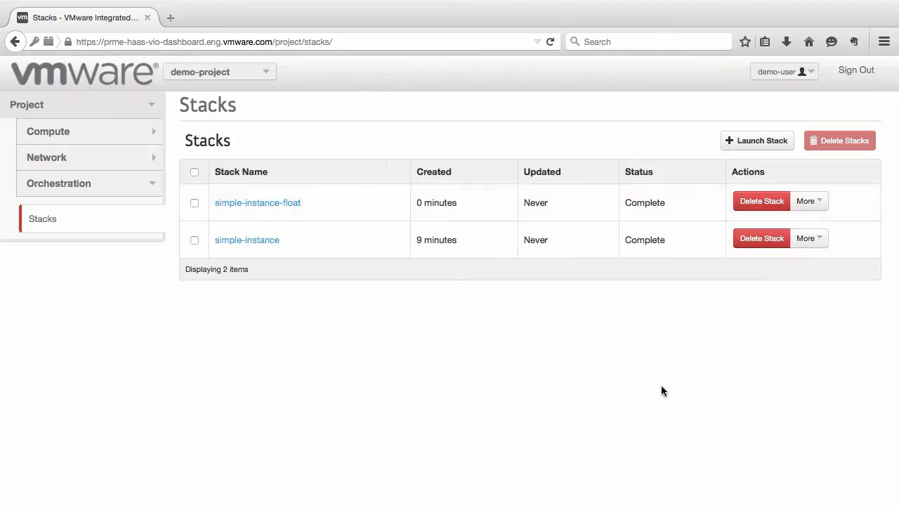
# Show the simple-instance-float stack's topology with its floating_ip resource.
pyautogui.click(257, 202)
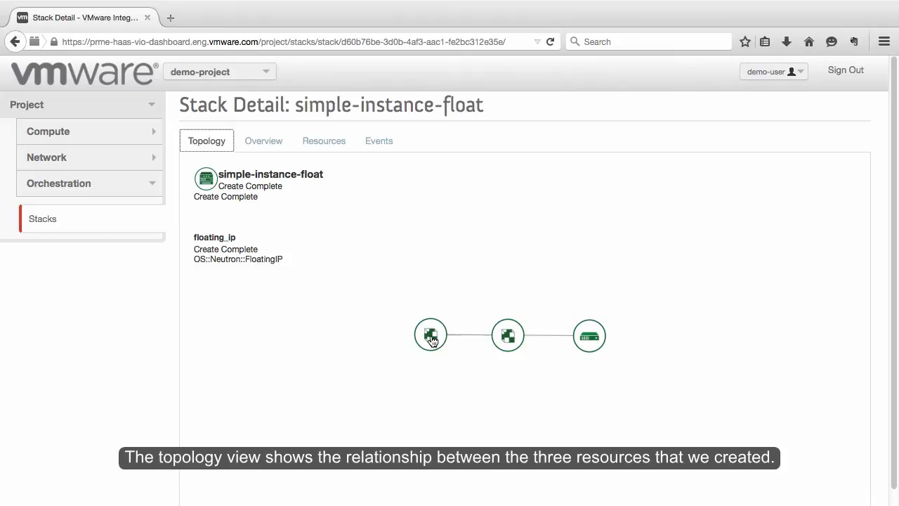
pyautogui.moveTo(300, 239)
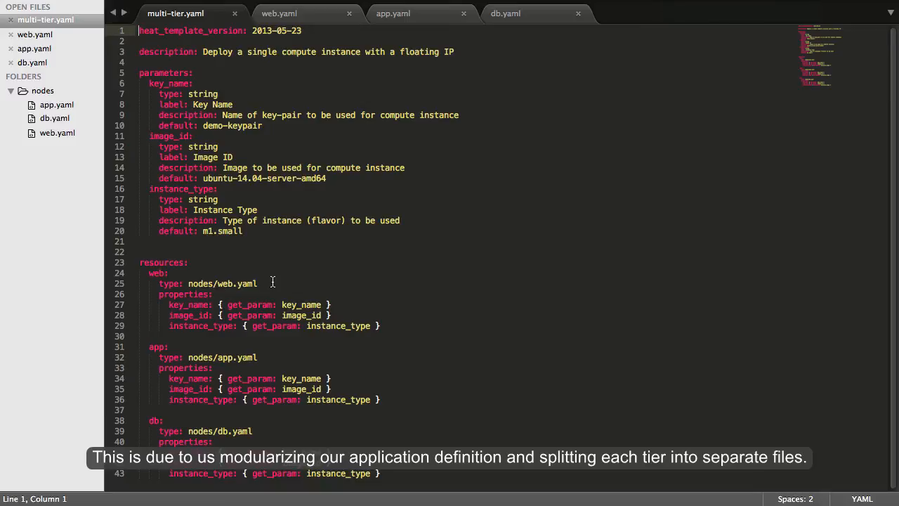
# Review the web.yaml, app.yaml and db.yaml node templates in turn.
pyautogui.click(278, 14)
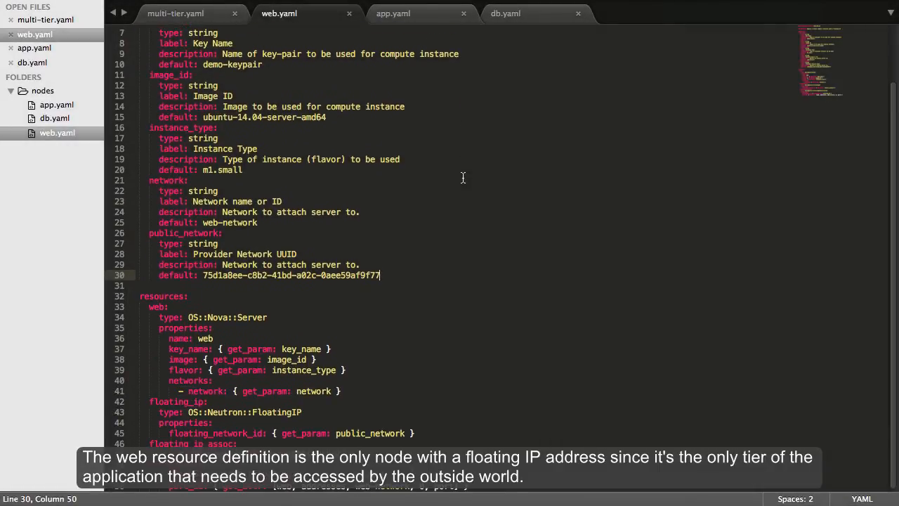
pyautogui.click(394, 15)
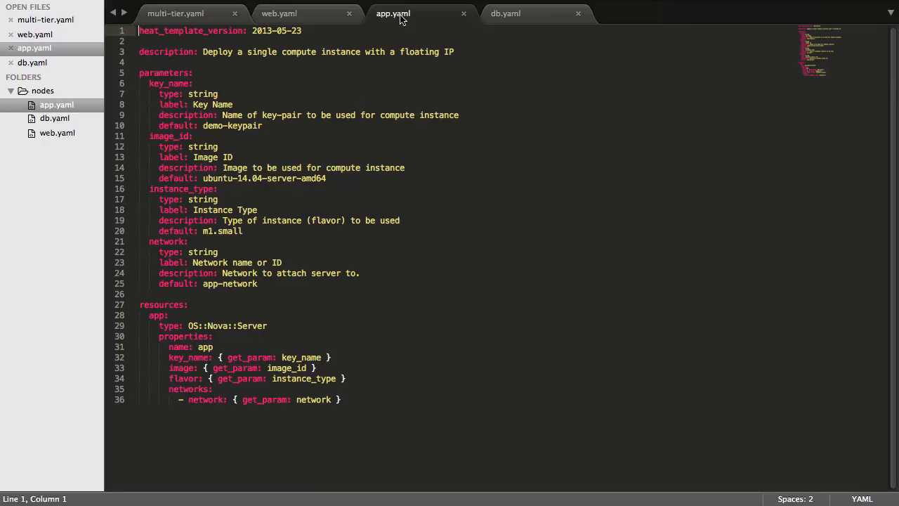
pyautogui.click(506, 14)
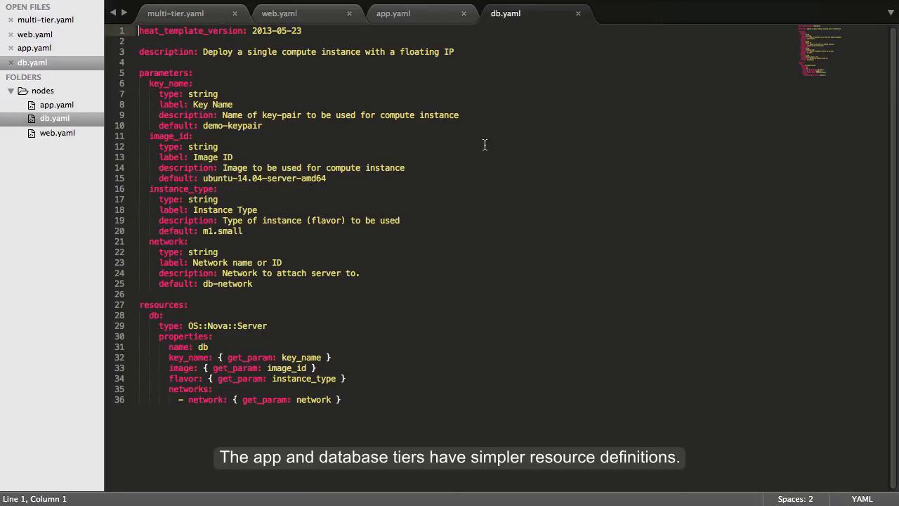
pyautogui.moveTo(286, 135)
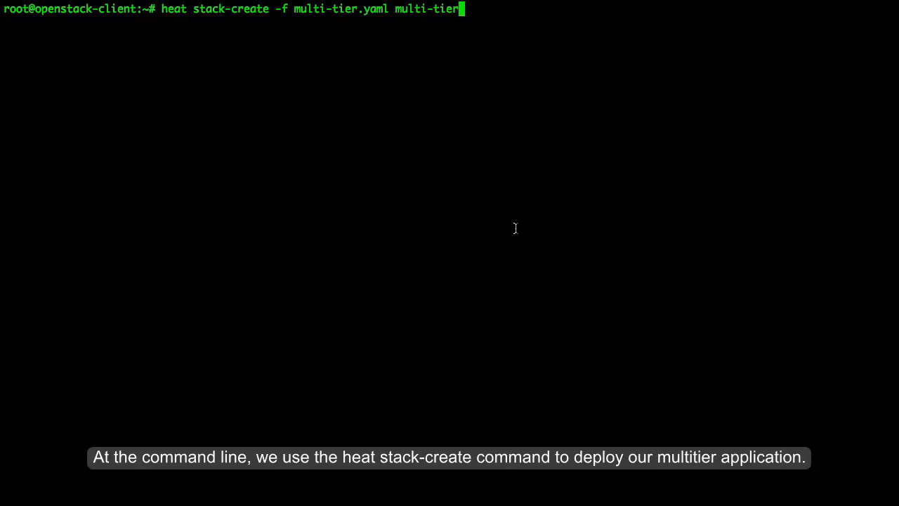
# Run heat stack-create -f multi-tier.yaml multi-tier to deploy the stack.
pyautogui.press('Return')
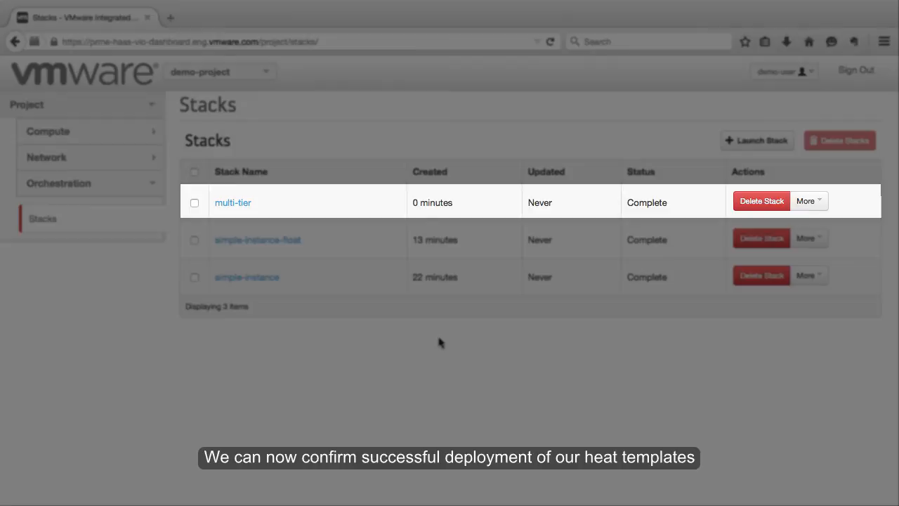
# Check the multi-tier stack, then list the db, app and web instances running.
pyautogui.click(234, 202)
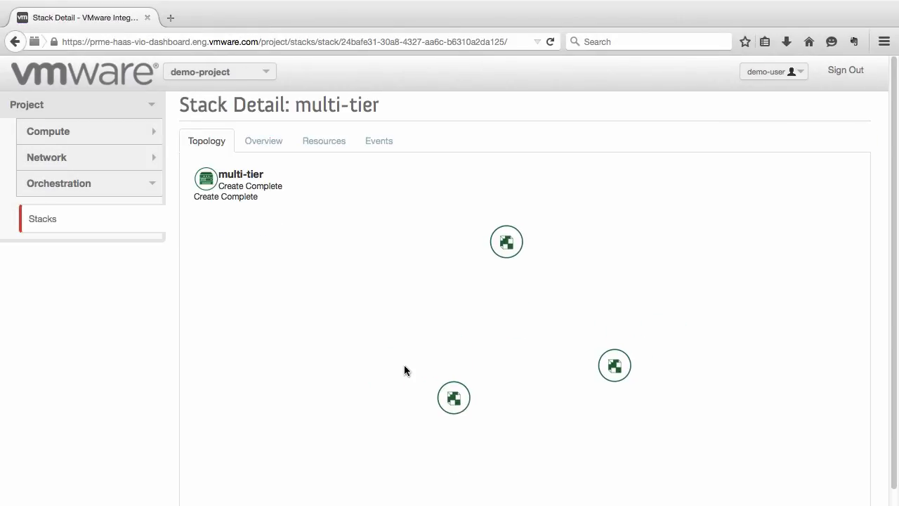
pyautogui.click(48, 132)
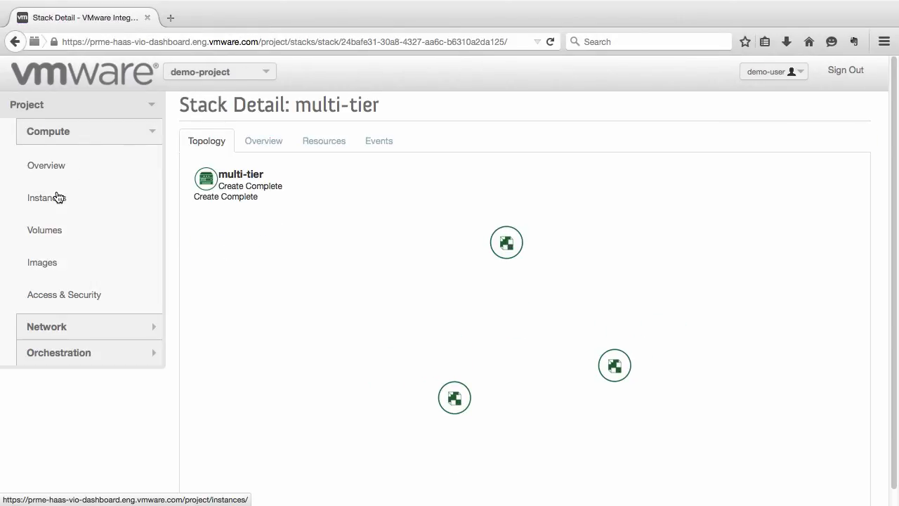
pyautogui.click(47, 197)
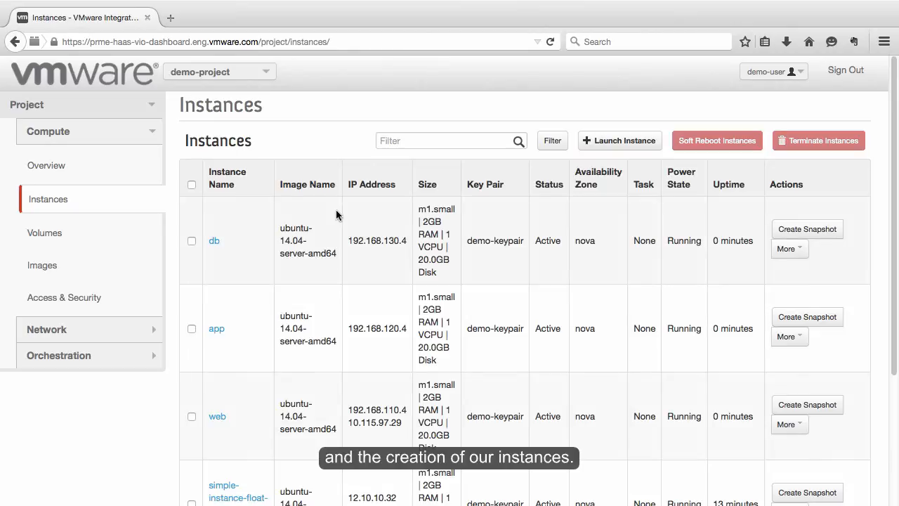